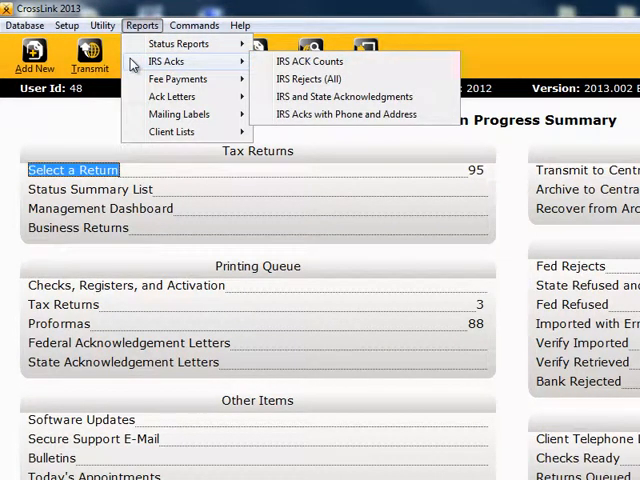
mouse_move(300, 60)
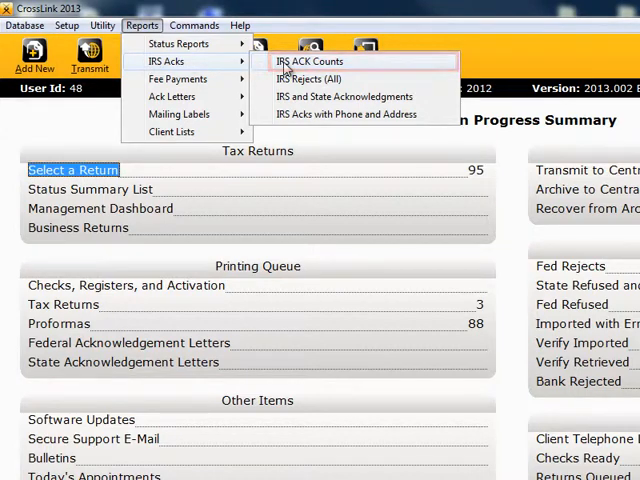
- Run the IRS ACK Counts report from the Reports > IRS Acks submenu
left_click(306, 60)
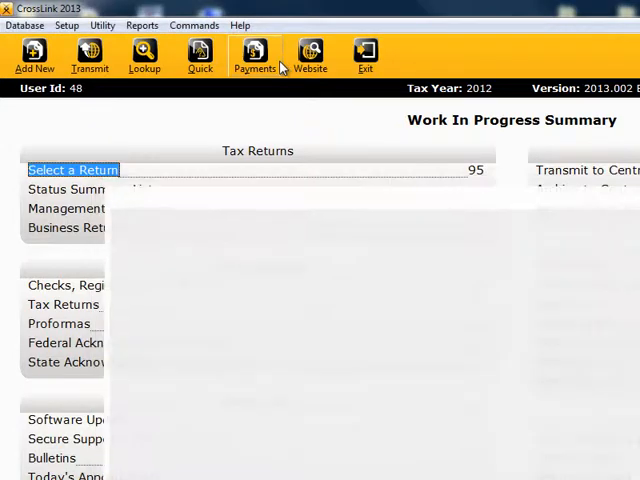
- List the available reports and choose IRS Rejects (All) under IRS Acks
left_click(142, 24)
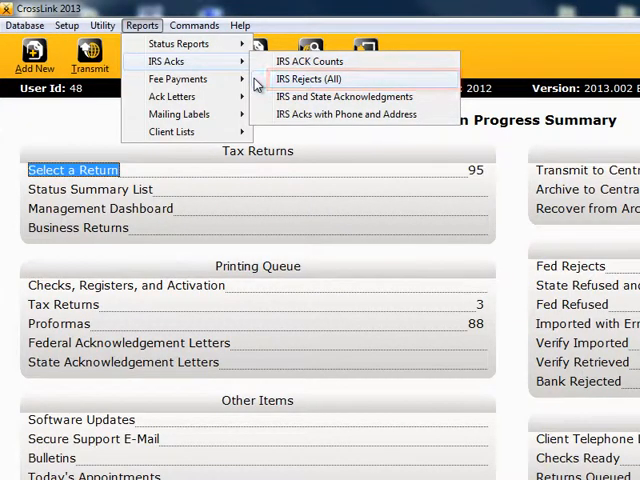
left_click(312, 78)
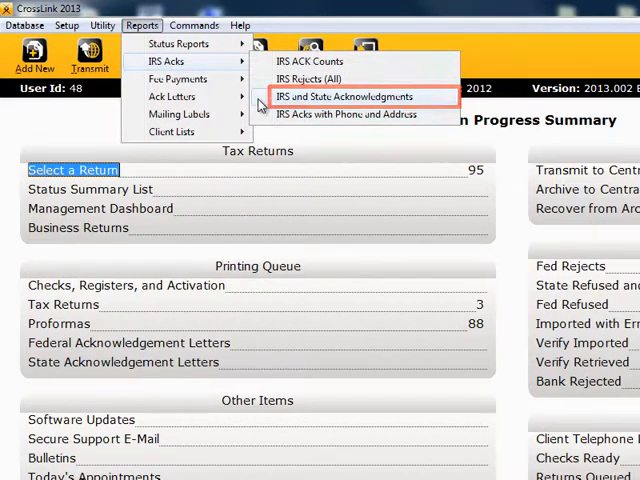
- Choose IRS and State Acknowledgments, then bring up the IRS Acks with Phone and Address report writer
left_click(350, 96)
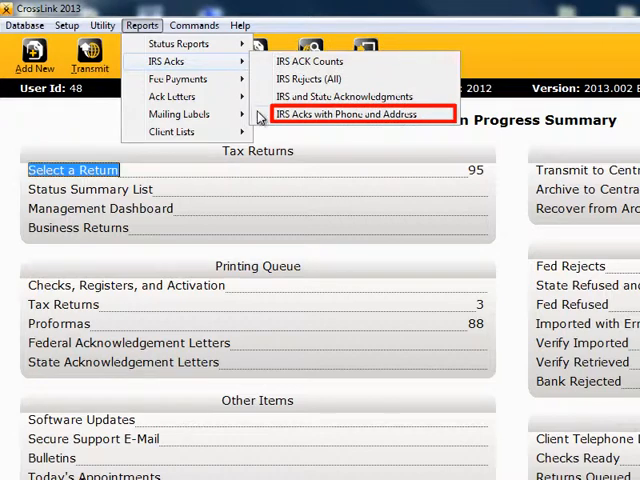
left_click(360, 112)
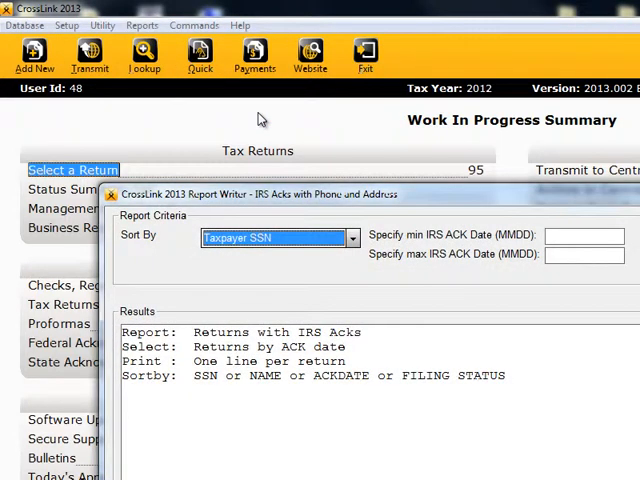